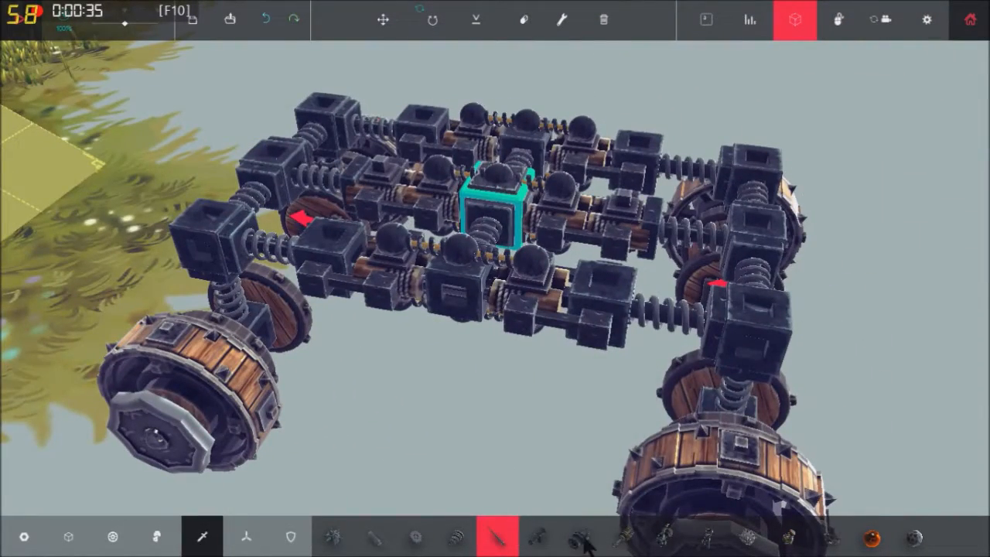
- Place a water cannon on the block frame and orbit the vehicle to check the result
click(579, 537)
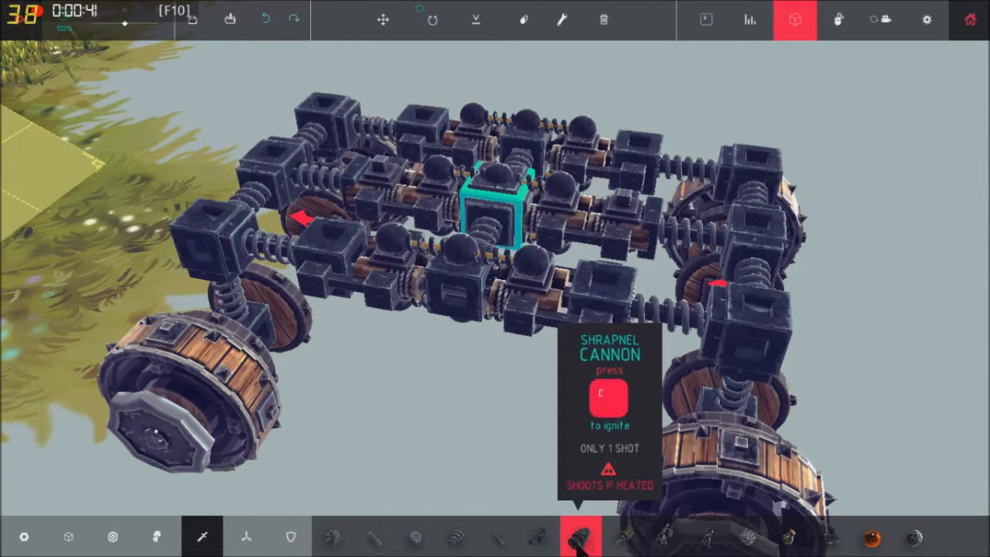
mouse_move(483, 538)
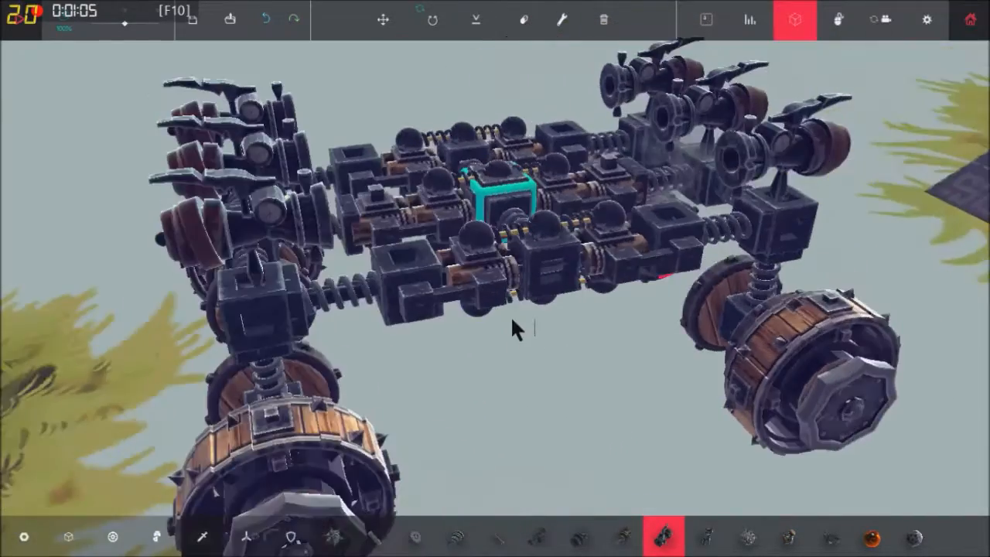
drag(516, 328, 101, 127)
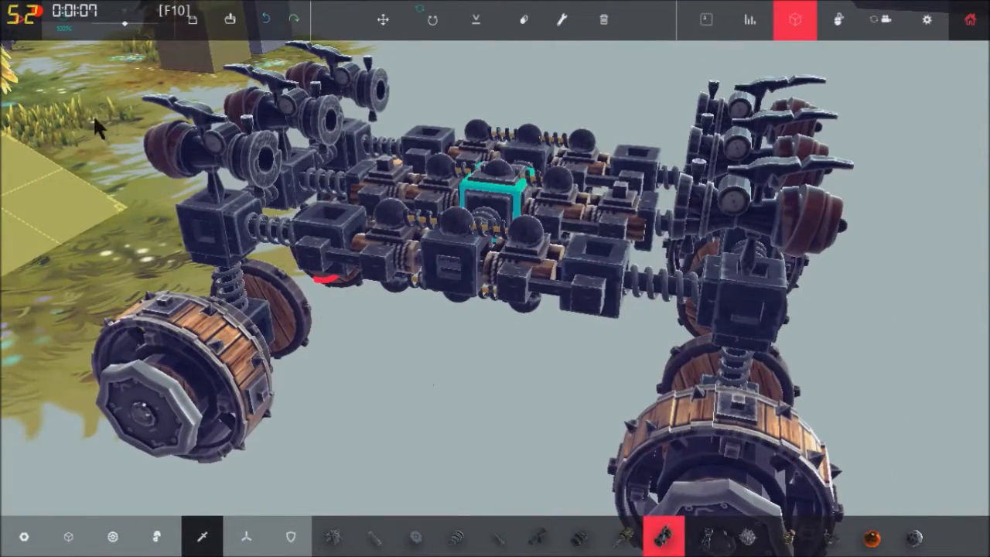